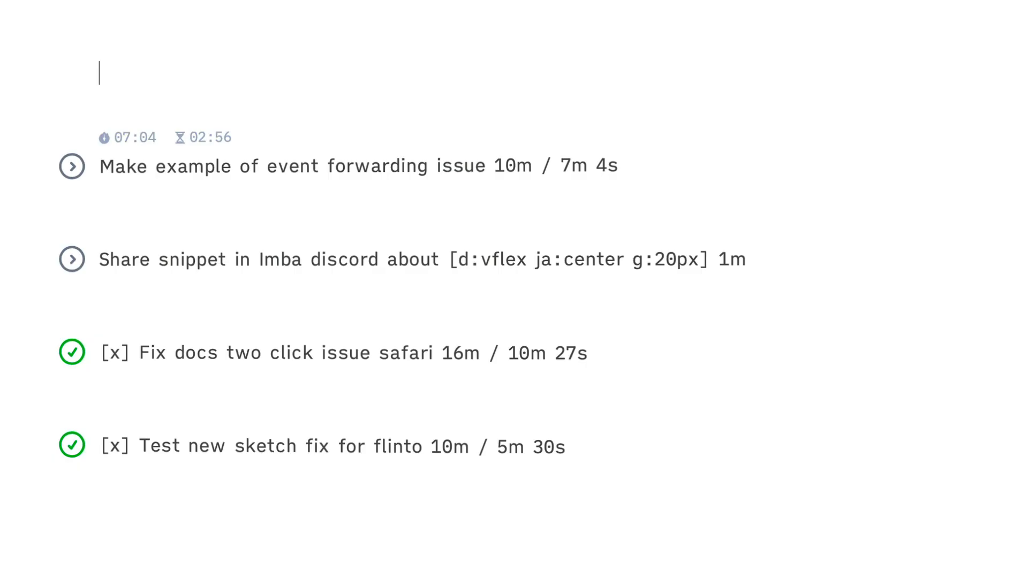
Add the task 'Document autorender prop 10m' on the top line
text(Document autorender)
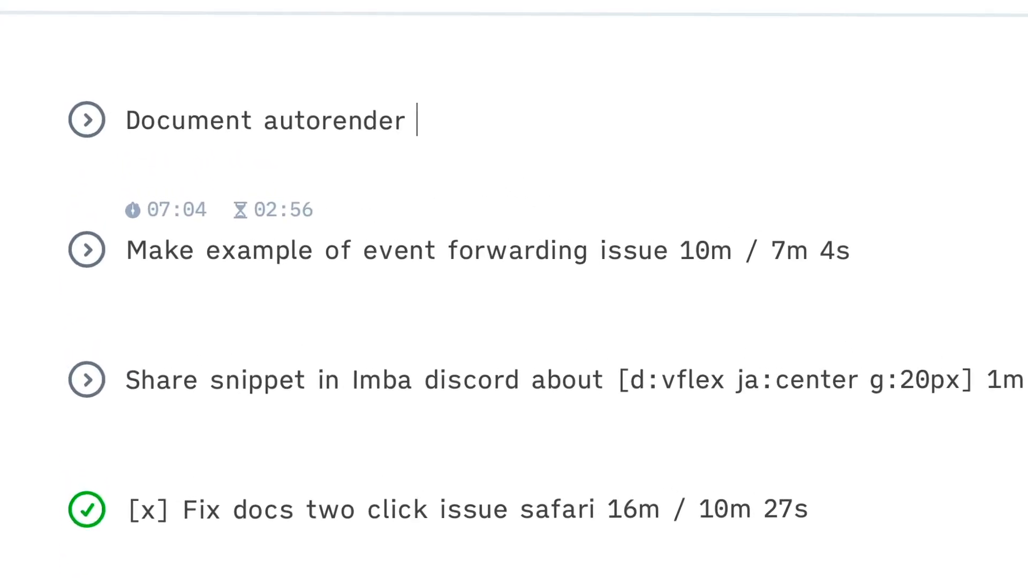
text(prop 10m)
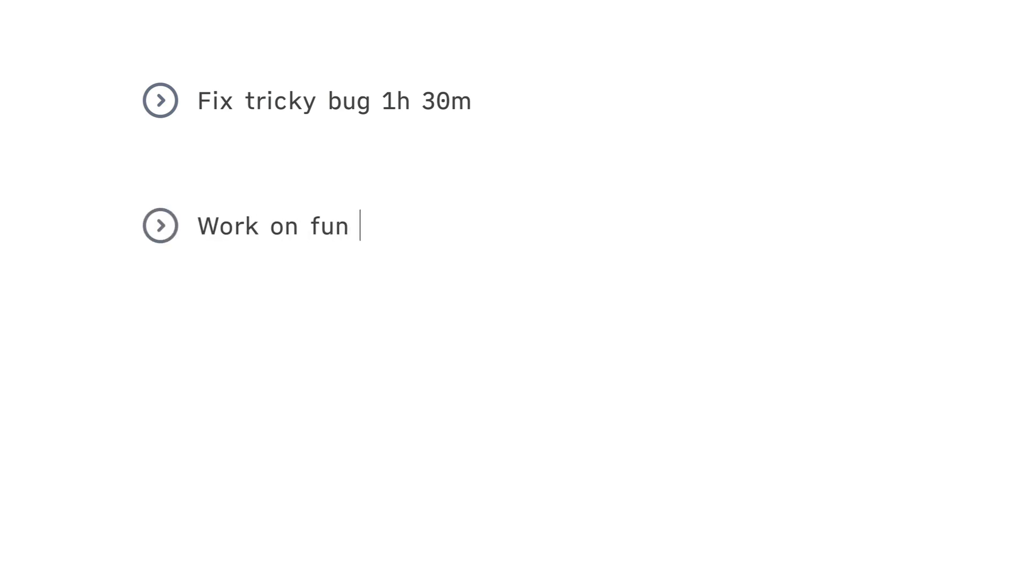
Finish the task line as 'Work on fun new feature 30m'
text(new feature 30)
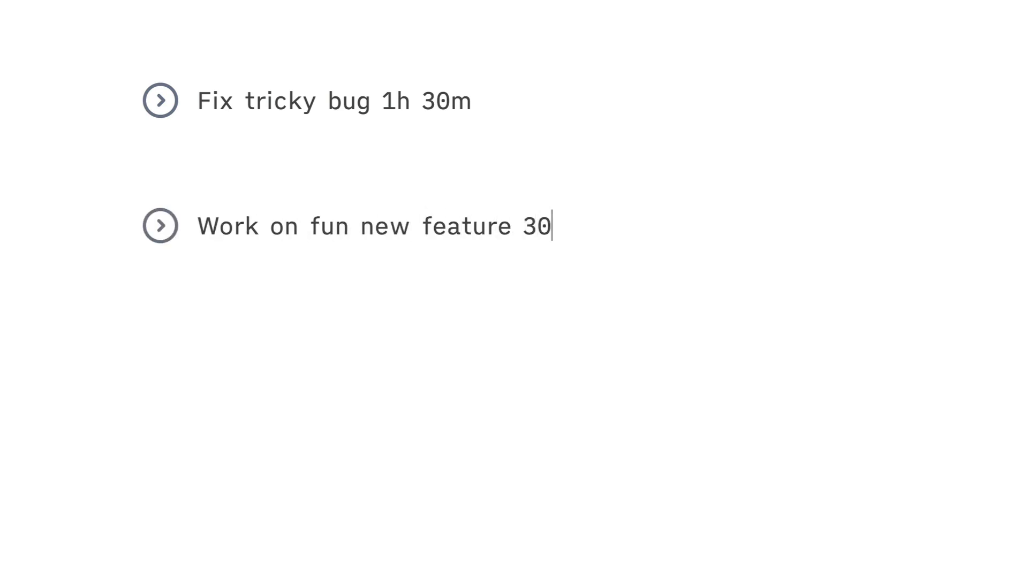
text(m)
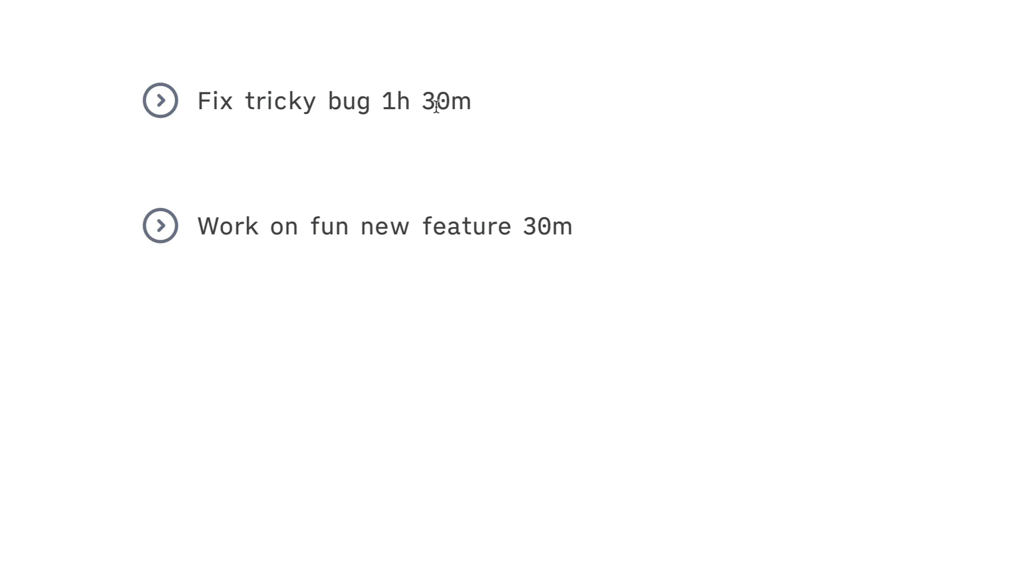
click(161, 226)
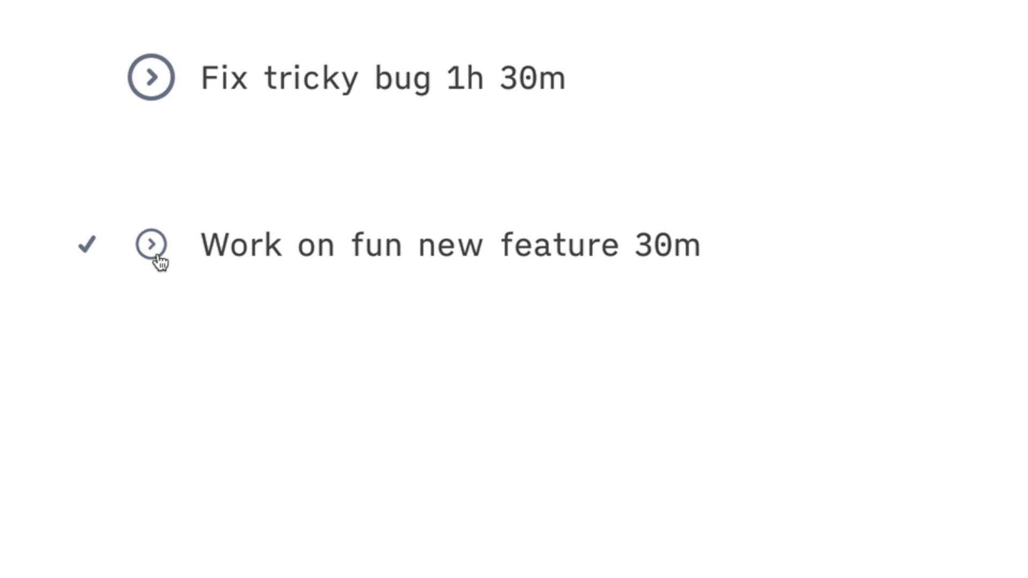
Time the fun new feature task briefly, then check it off as done
click(151, 246)
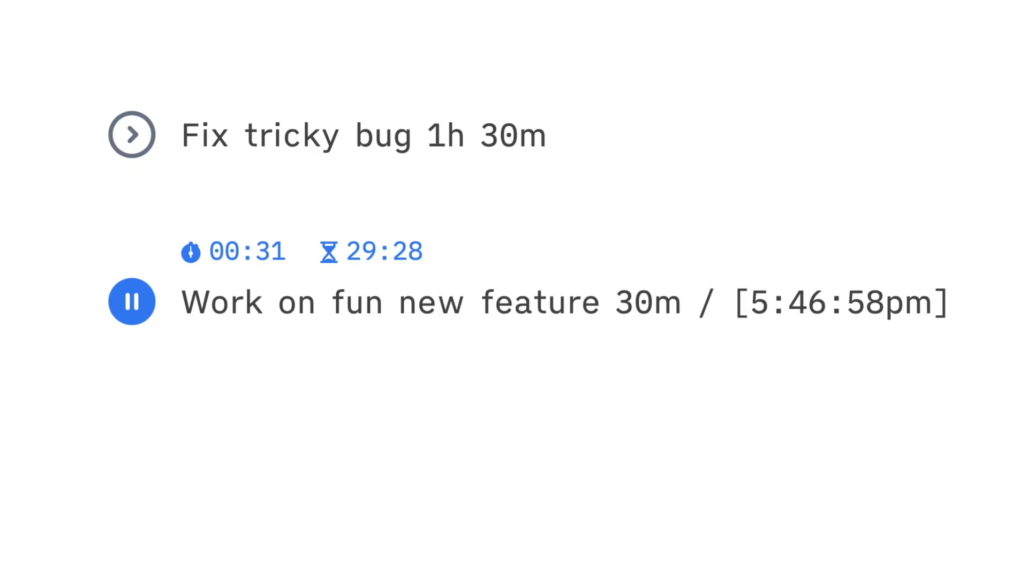
click(131, 302)
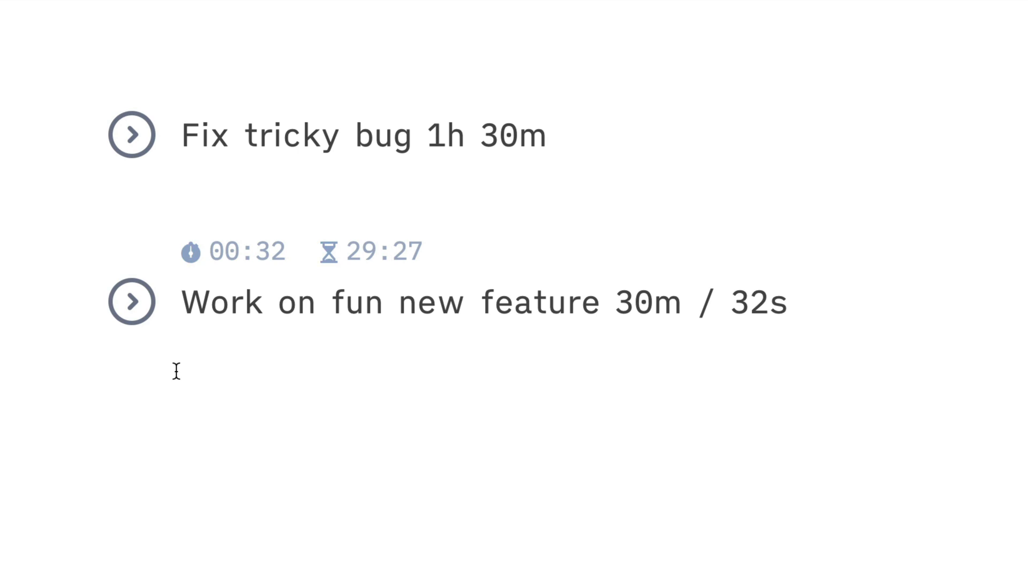
mouse_move(67, 304)
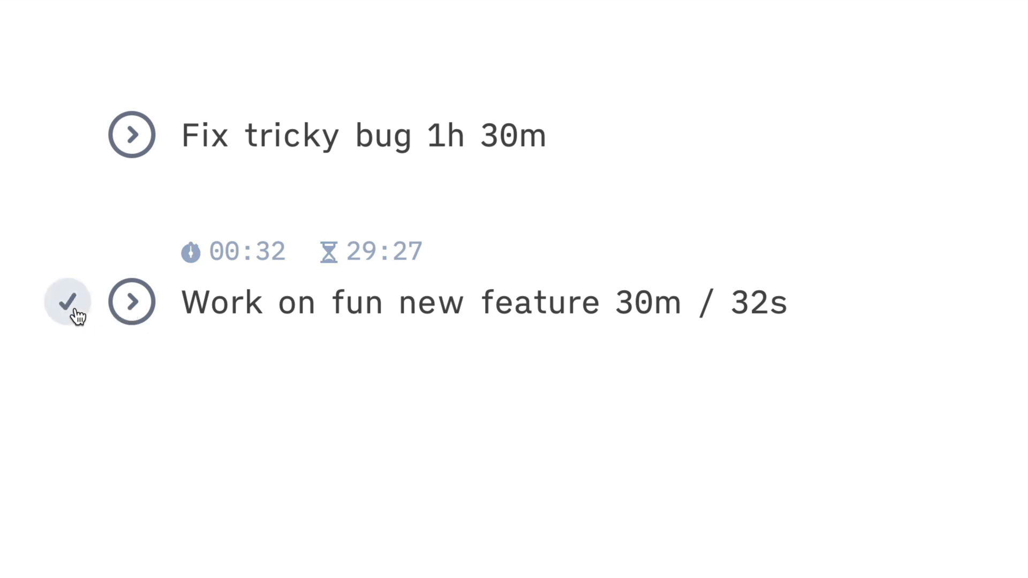
click(69, 302)
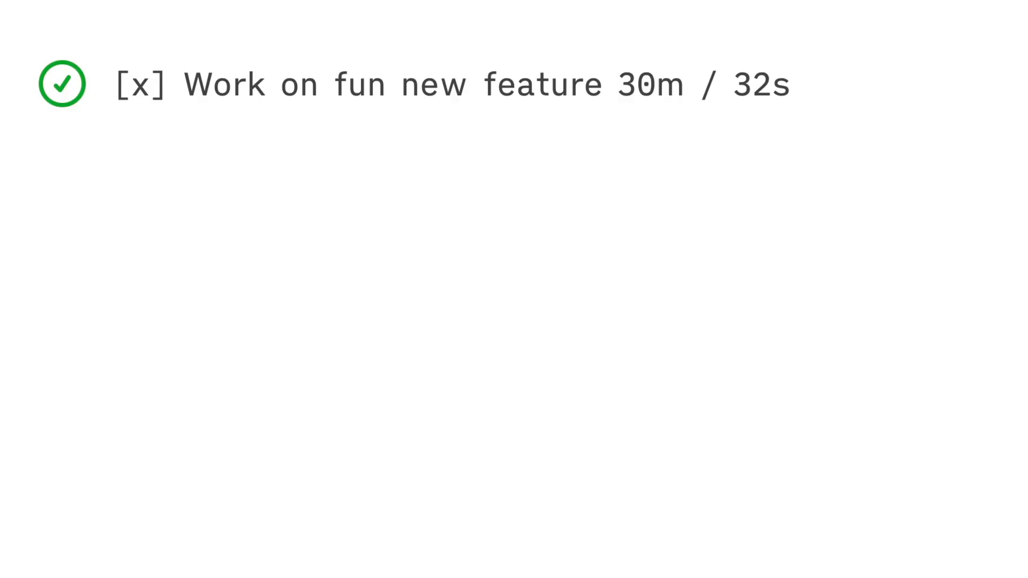
Add the reminder line 'Don't forget to design the new icon!'
text(Don't forget to design the new icon!)
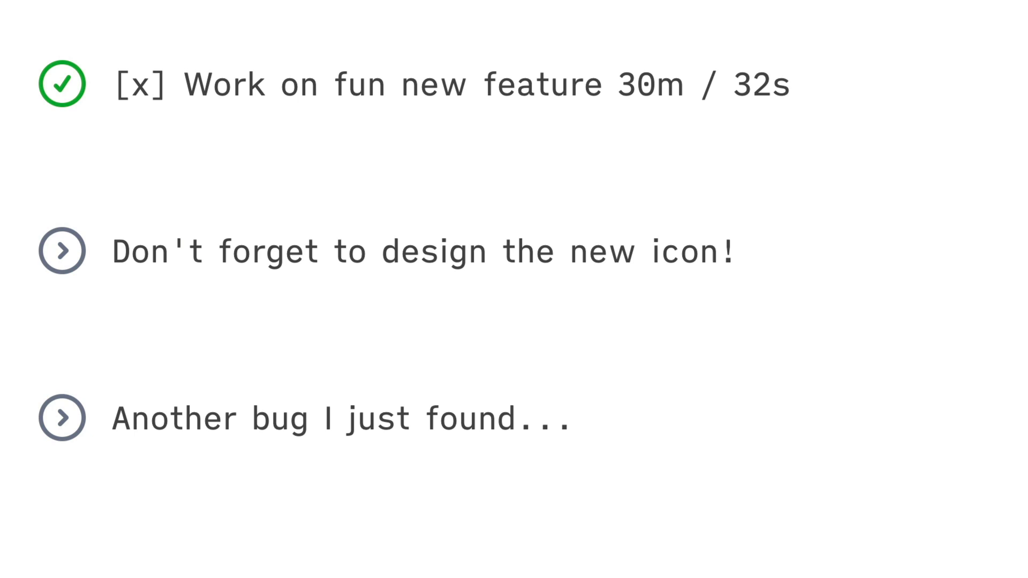
Add the note 'That was easy, only ended up taking 30 seconds :)' under the finished task
text(That was easy)
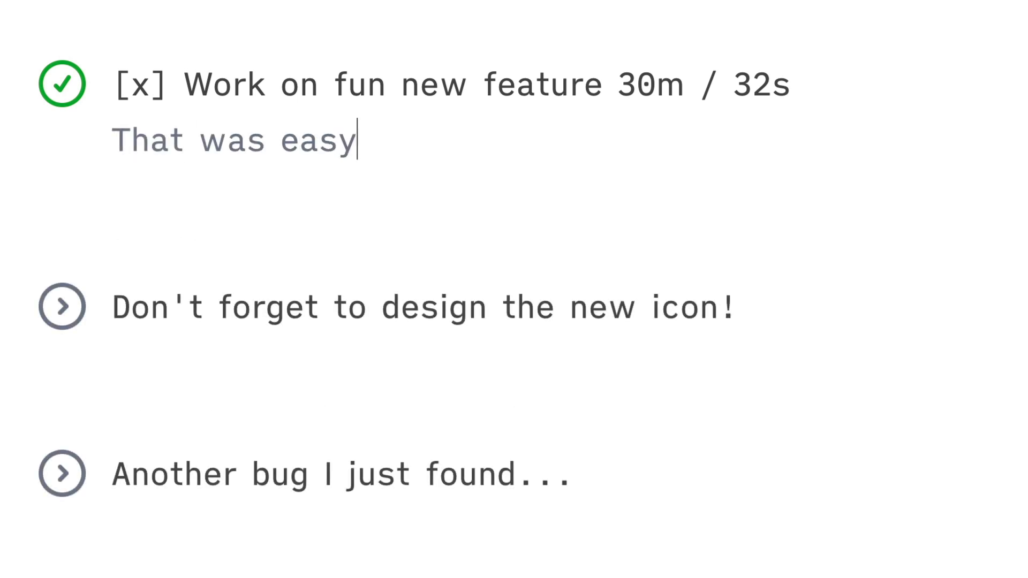
text(, only ended up tak)
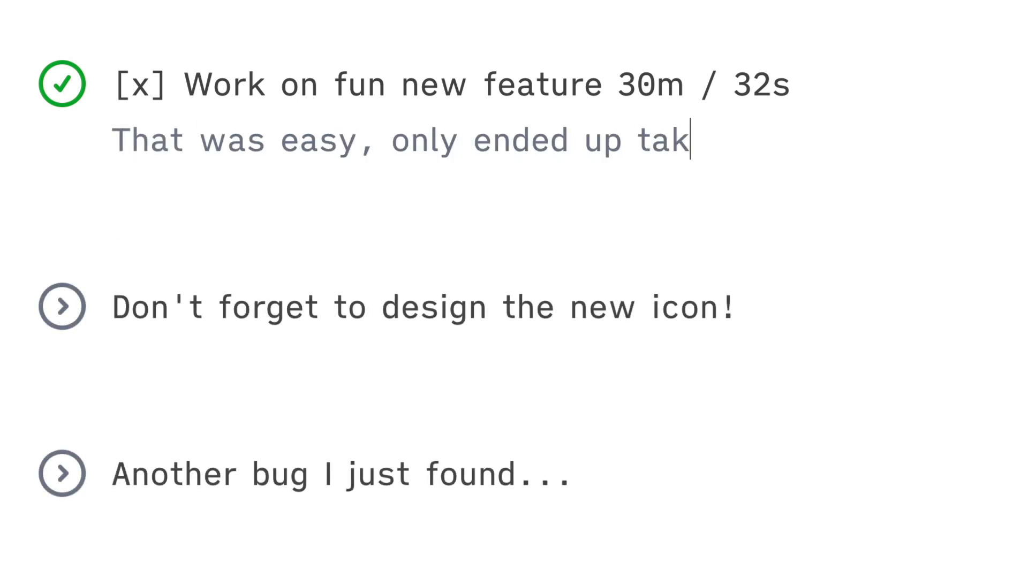
text(ing 30 seconds :)
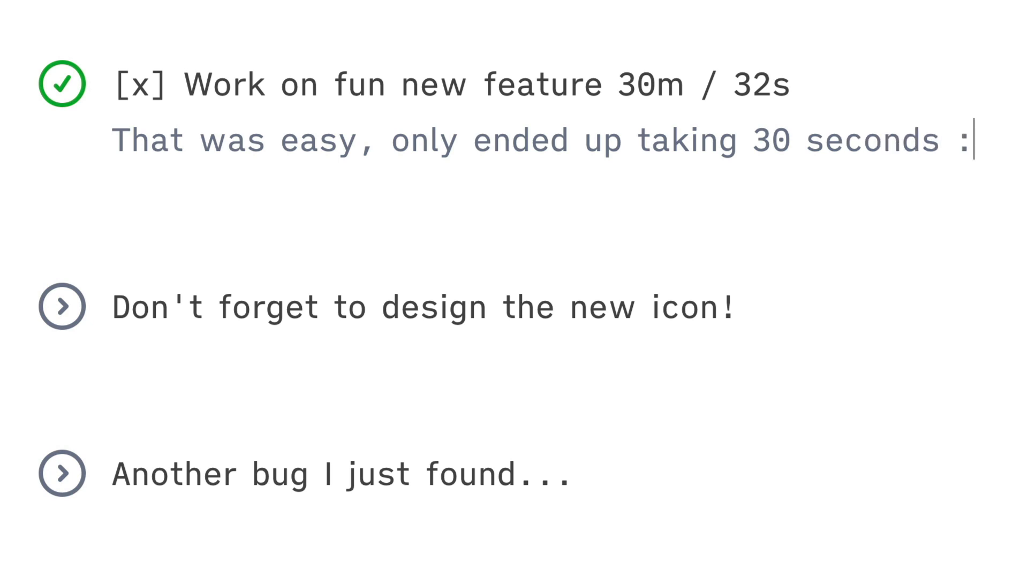
text())
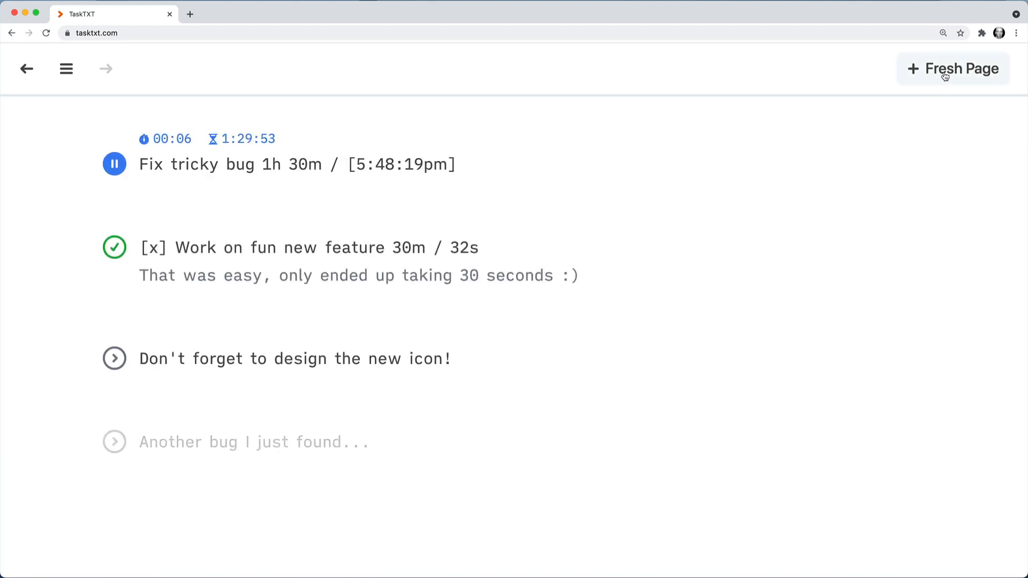
Start a fresh TaskTXT page while the tricky bug timer keeps running
click(952, 68)
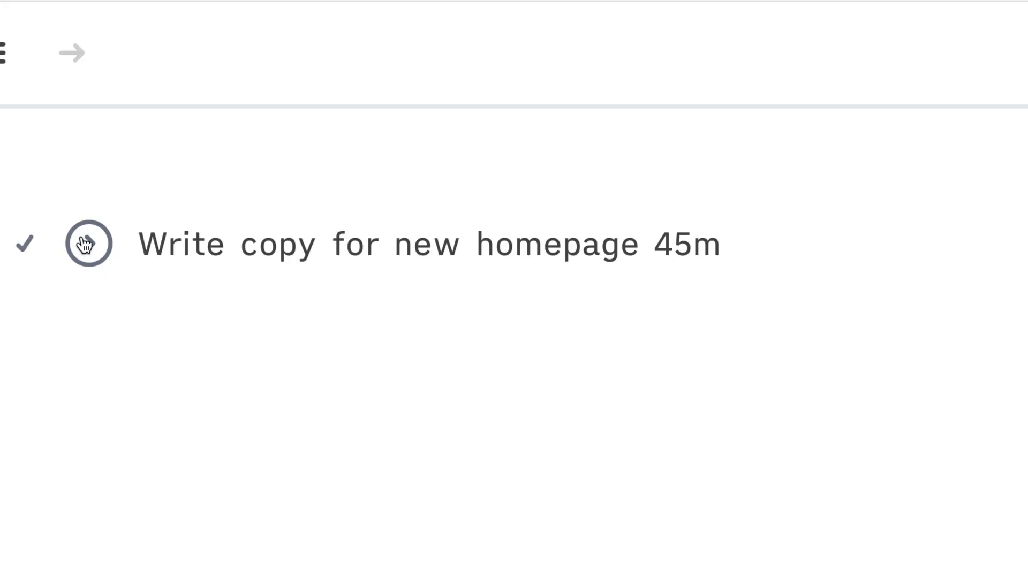
Time 'Write copy for new homepage 45m' briefly, then check it off as done
click(88, 244)
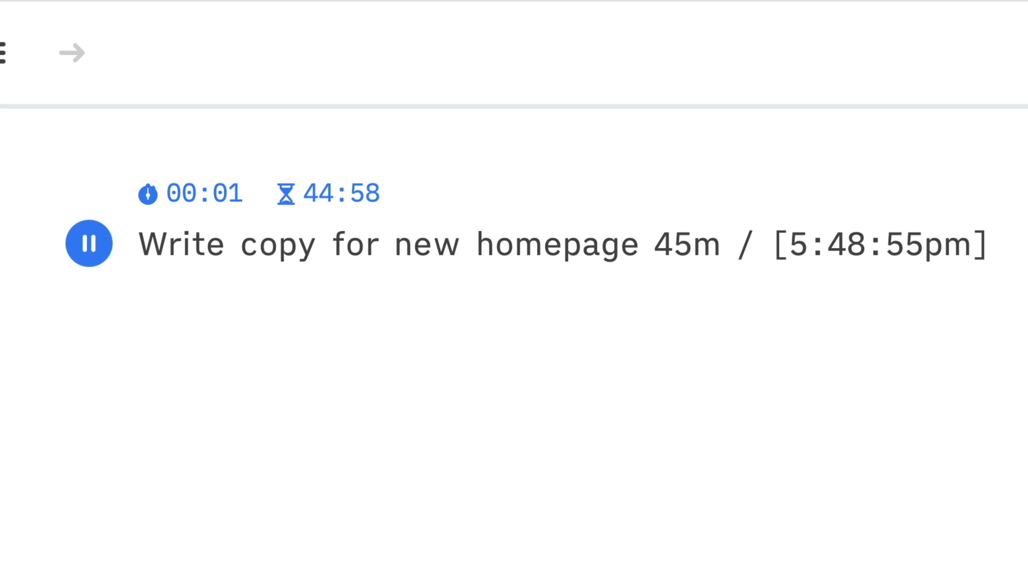
click(89, 243)
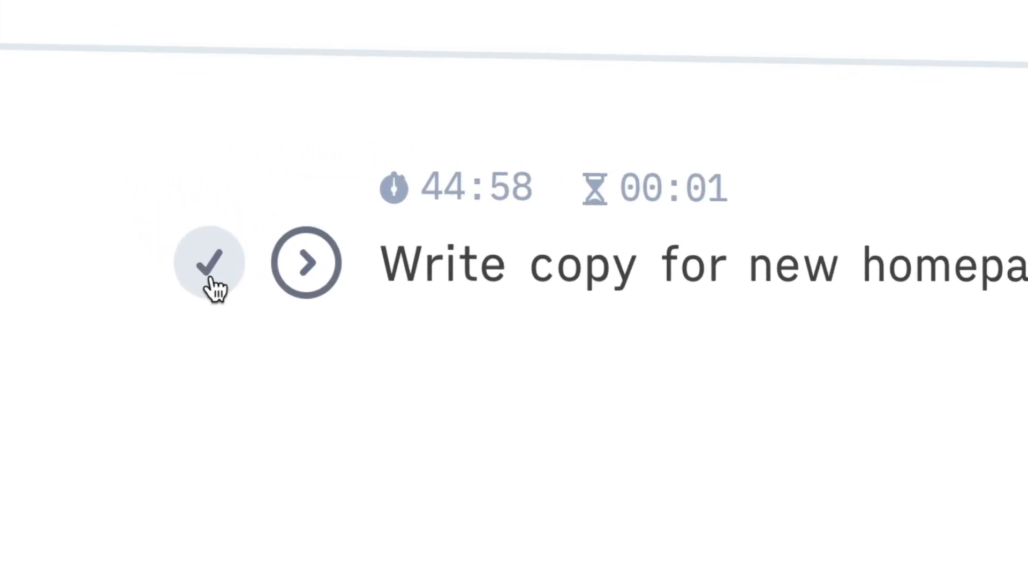
click(210, 263)
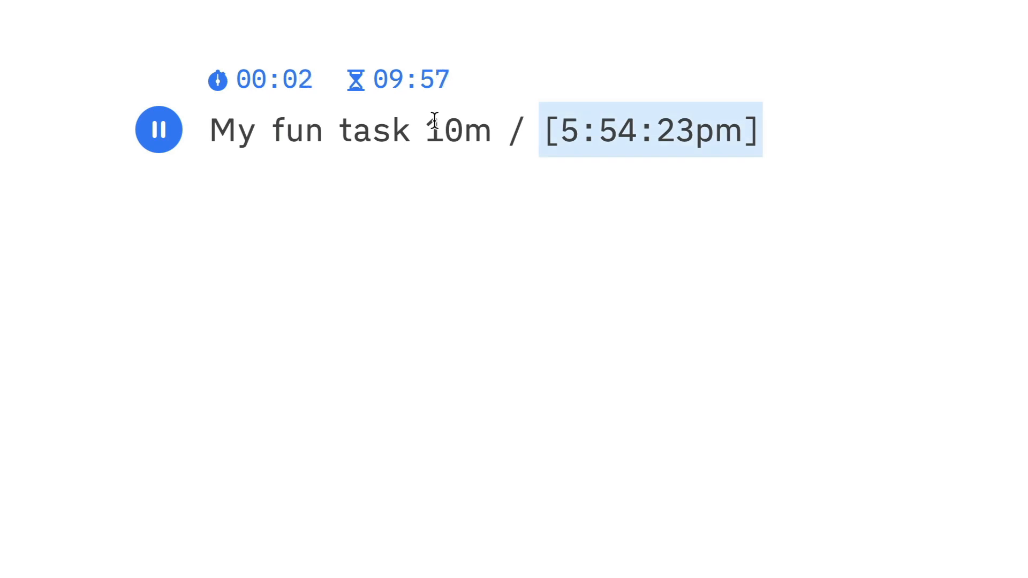
Right-click the running timestamp on 'My fun task' before changing its guess to 5m
right_click(459, 129)
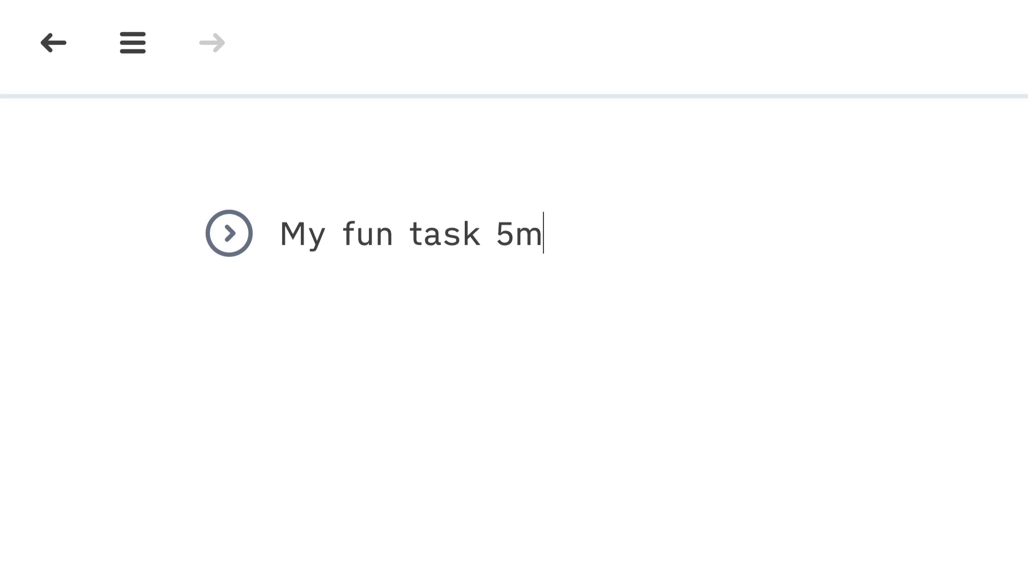
Time 'My fun task 5m' briefly and correct its recorded time to 1m
click(228, 234)
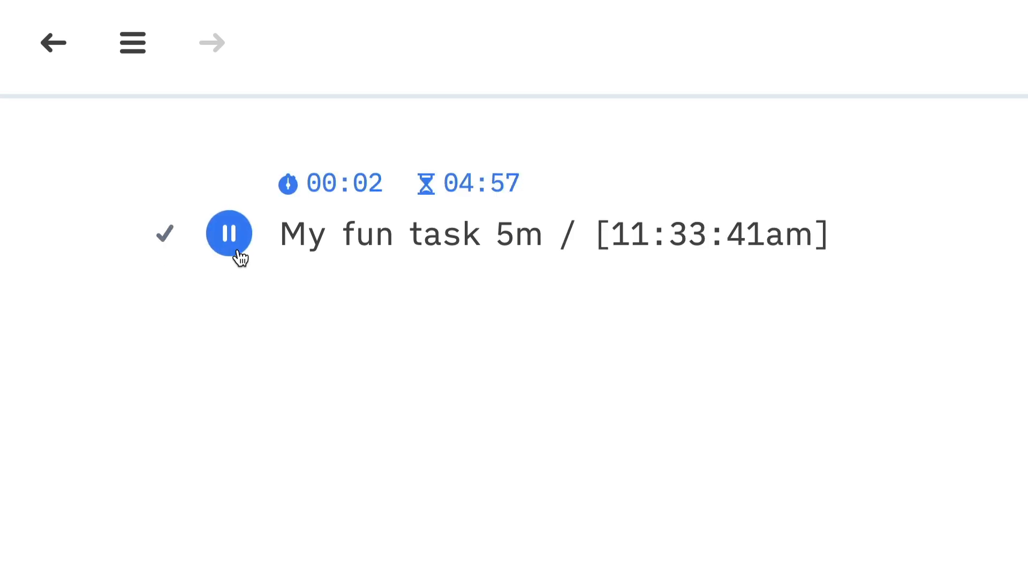
click(228, 234)
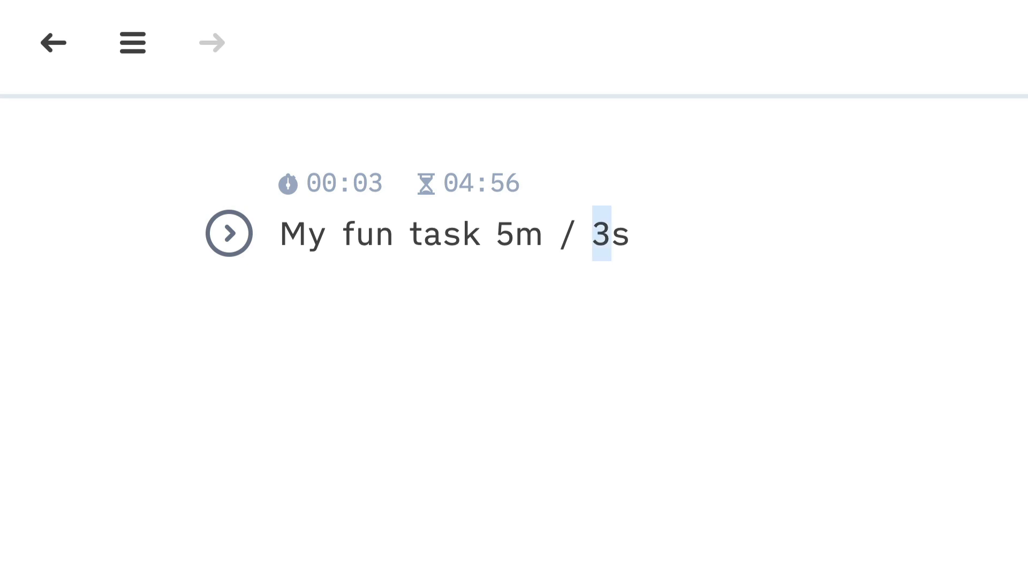
text(1m)
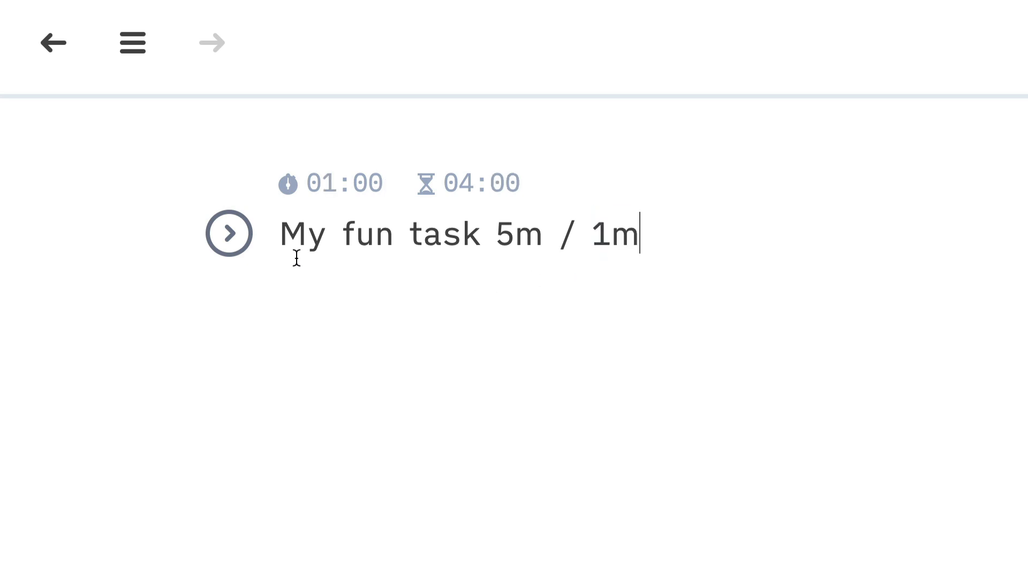
click(229, 233)
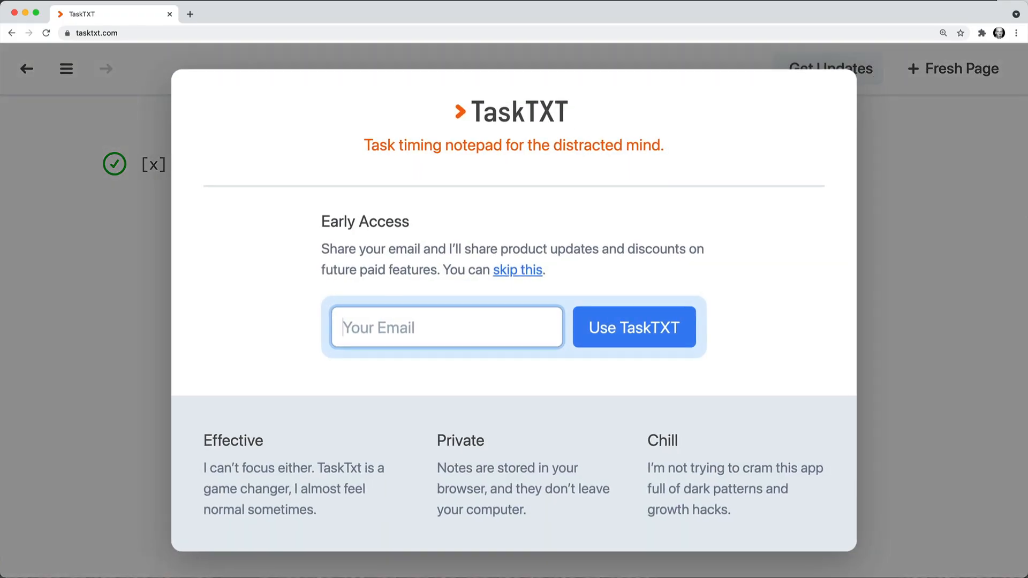
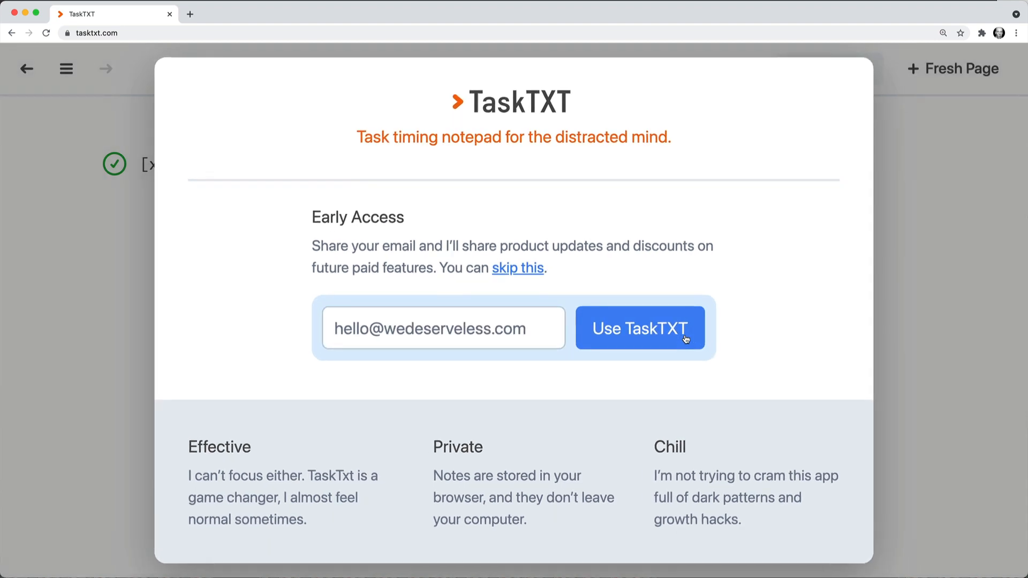
click(638, 328)
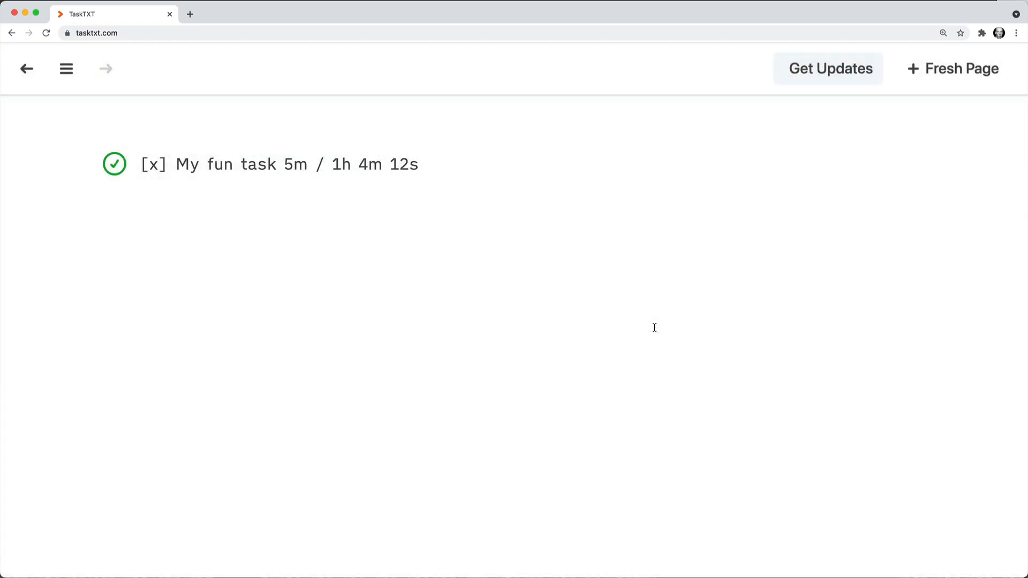